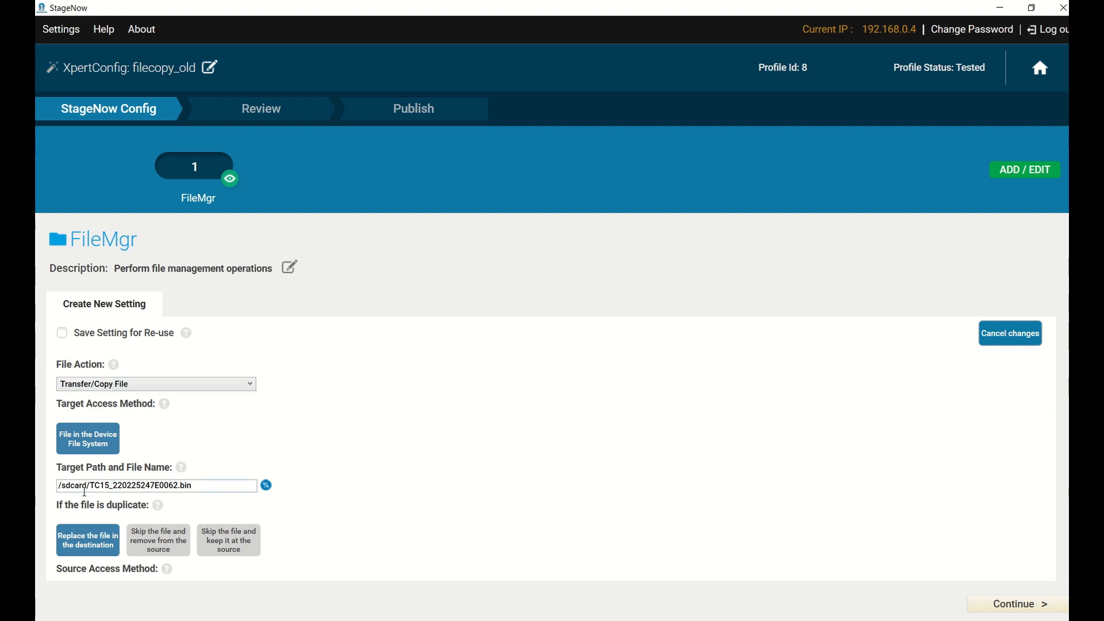
Select TC15_220225247E0062.bin from Built In as the Source File URI and confirm.
scroll("down", 3)
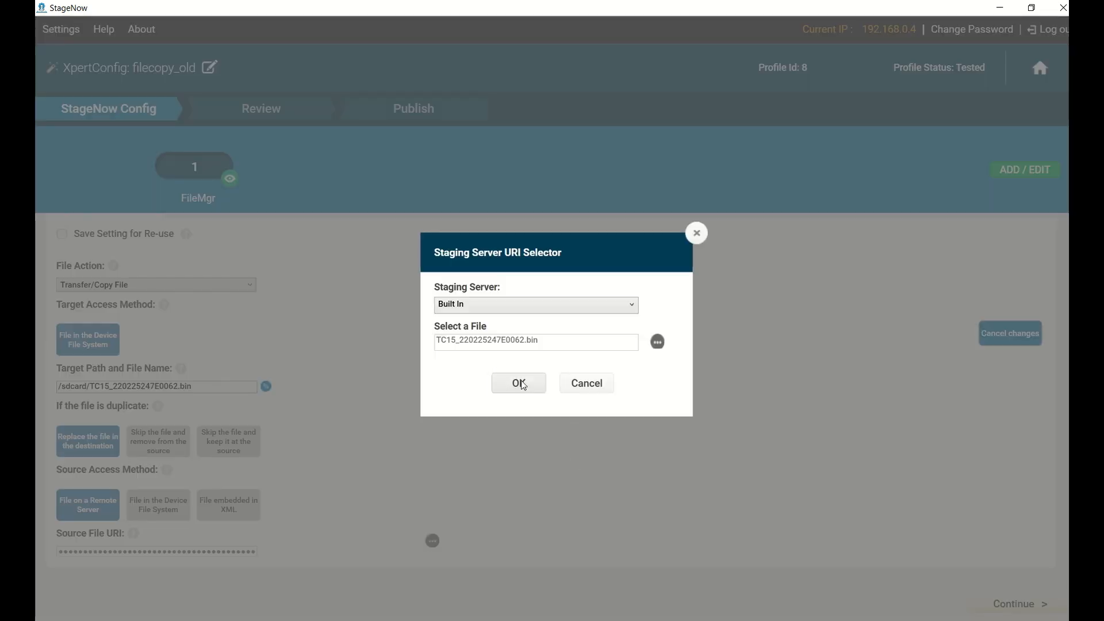
left_click(519, 383)
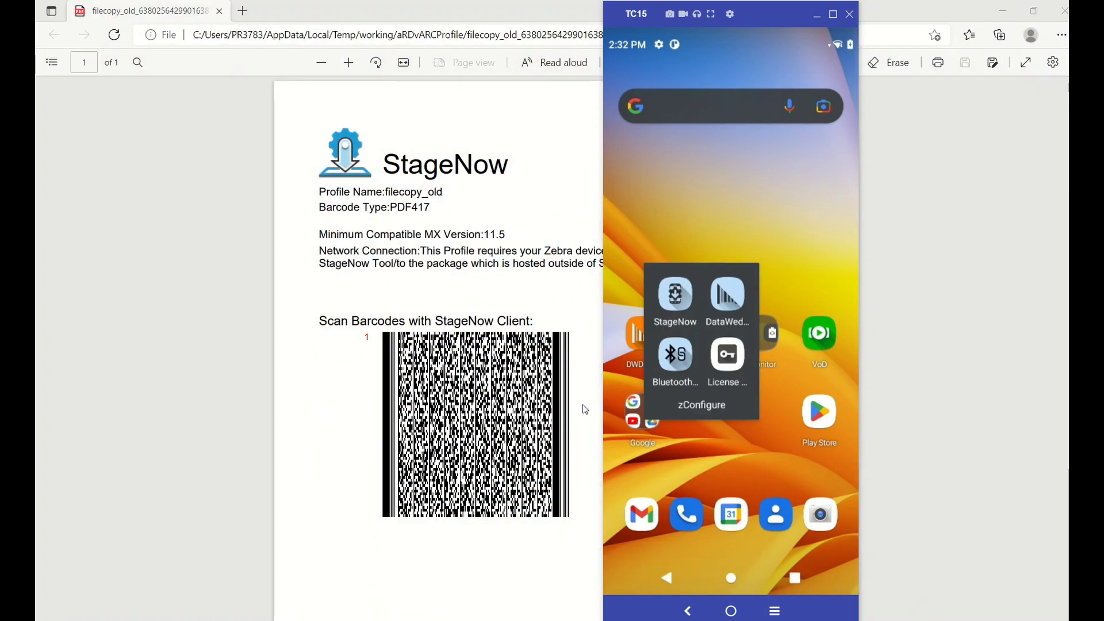
Launch StageNow Client on the TC15, scan the barcode, and exit after successful staging.
left_click(674, 296)
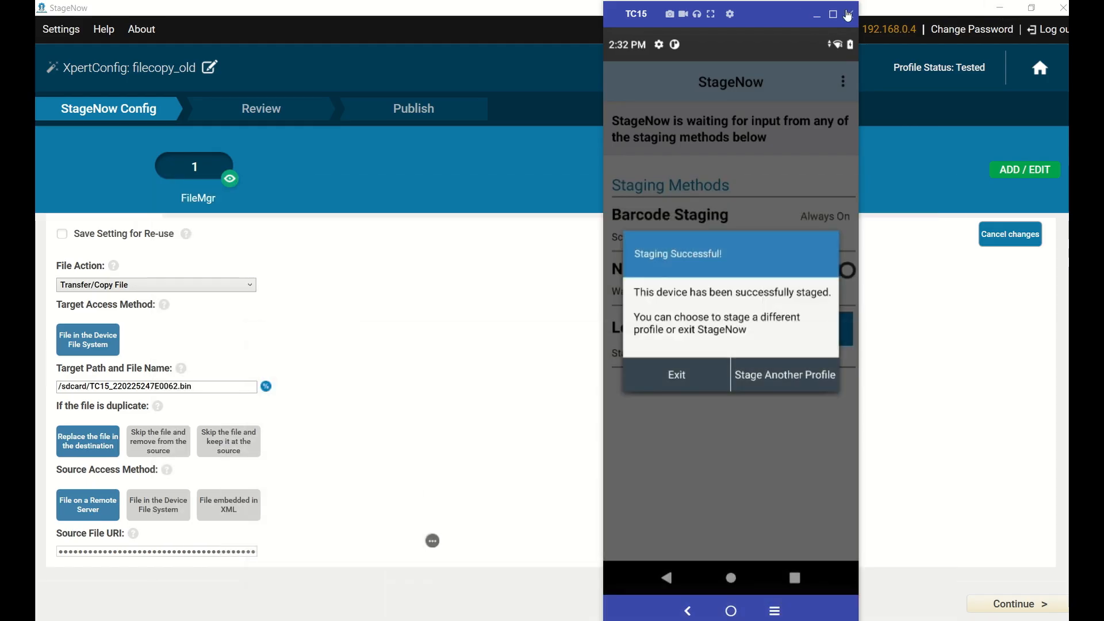
left_click_drag(731, 13, 566, 13)
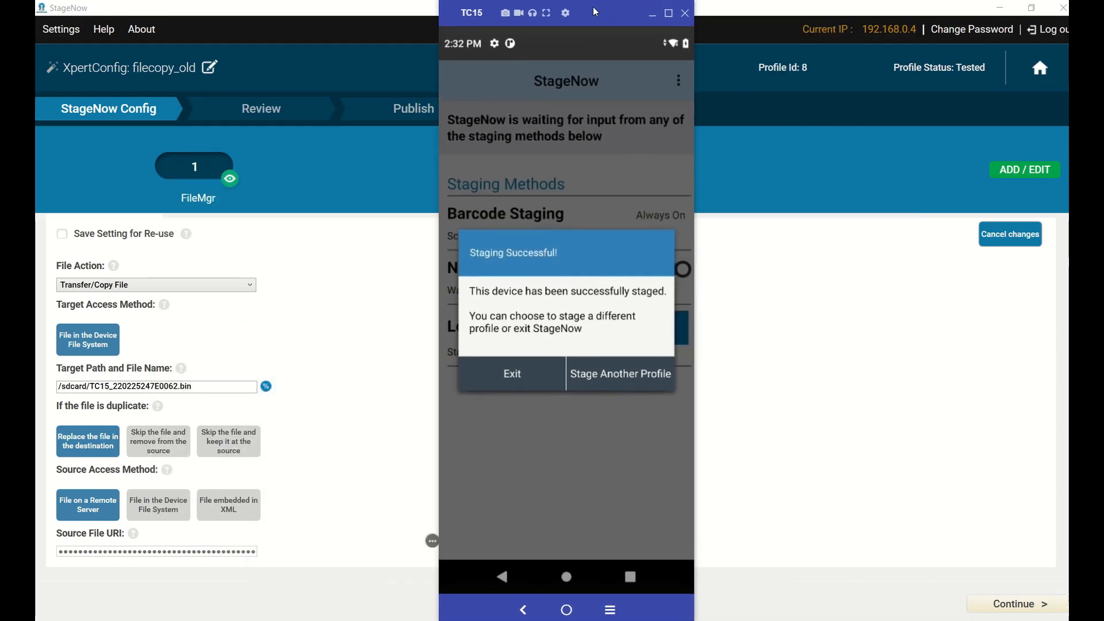
left_click(512, 374)
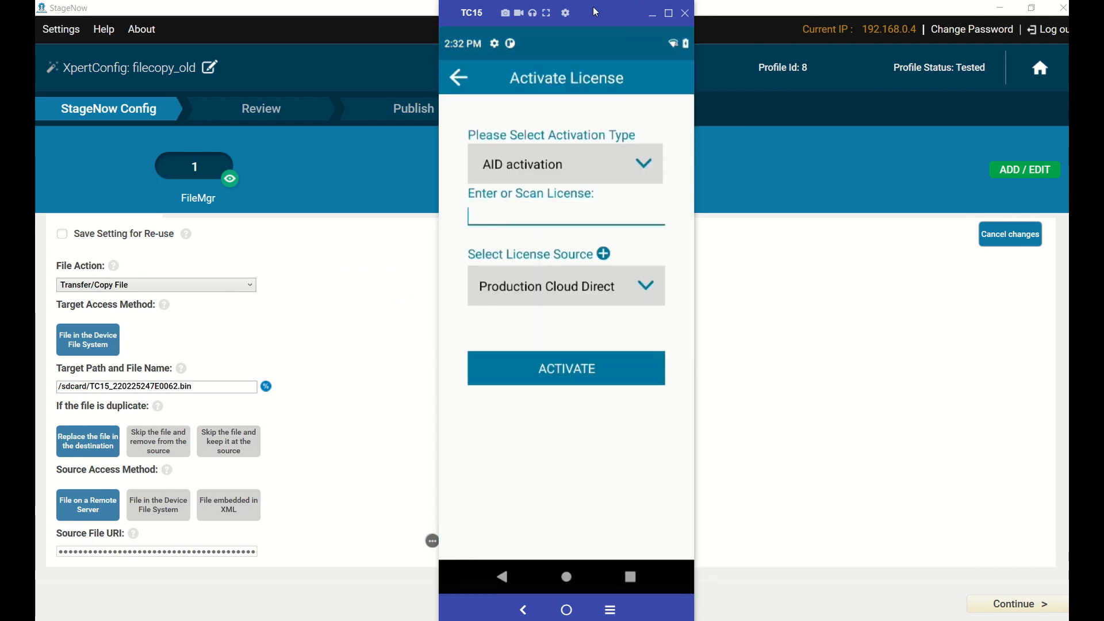
Activate the Preactivated TC15_220225247E0062.bin license from storage, continuing past the clock warning.
left_click(602, 253)
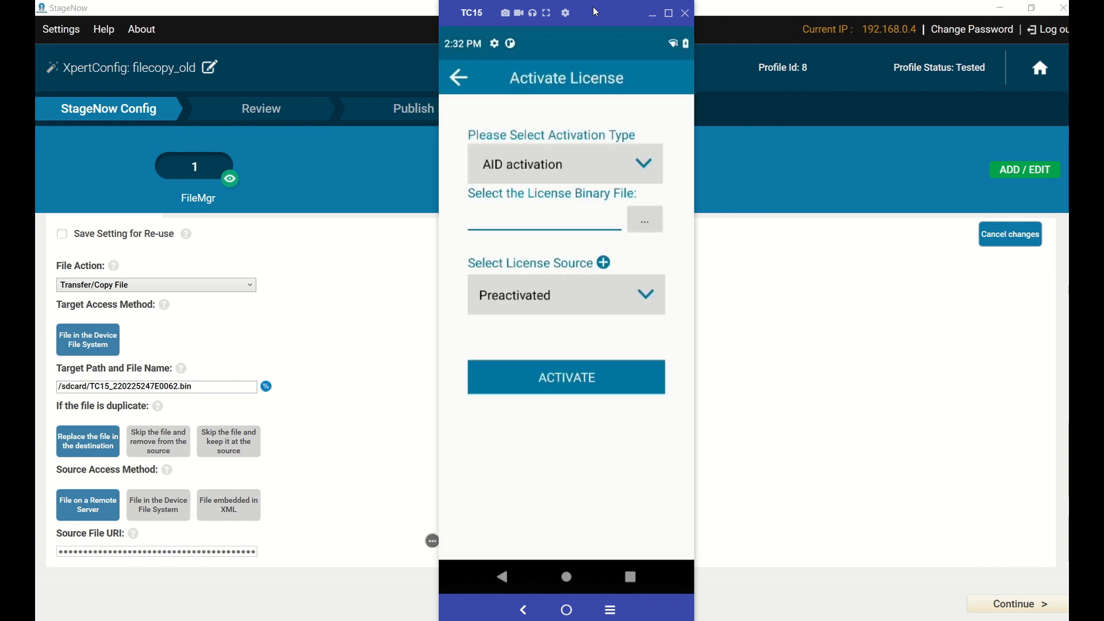
left_click(643, 218)
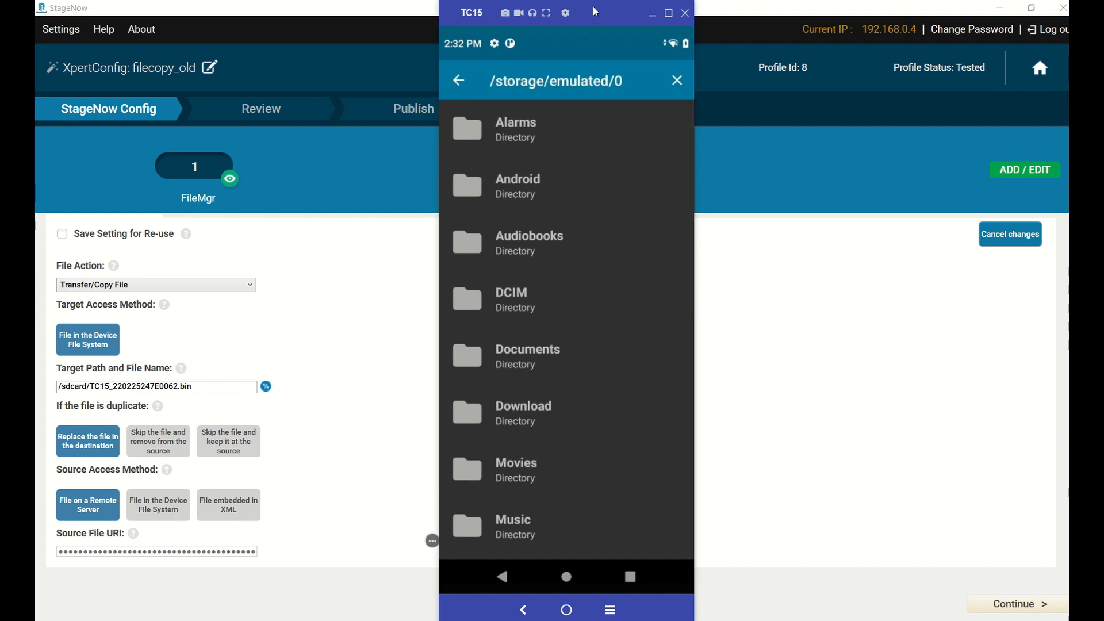
mouse_move(559, 504)
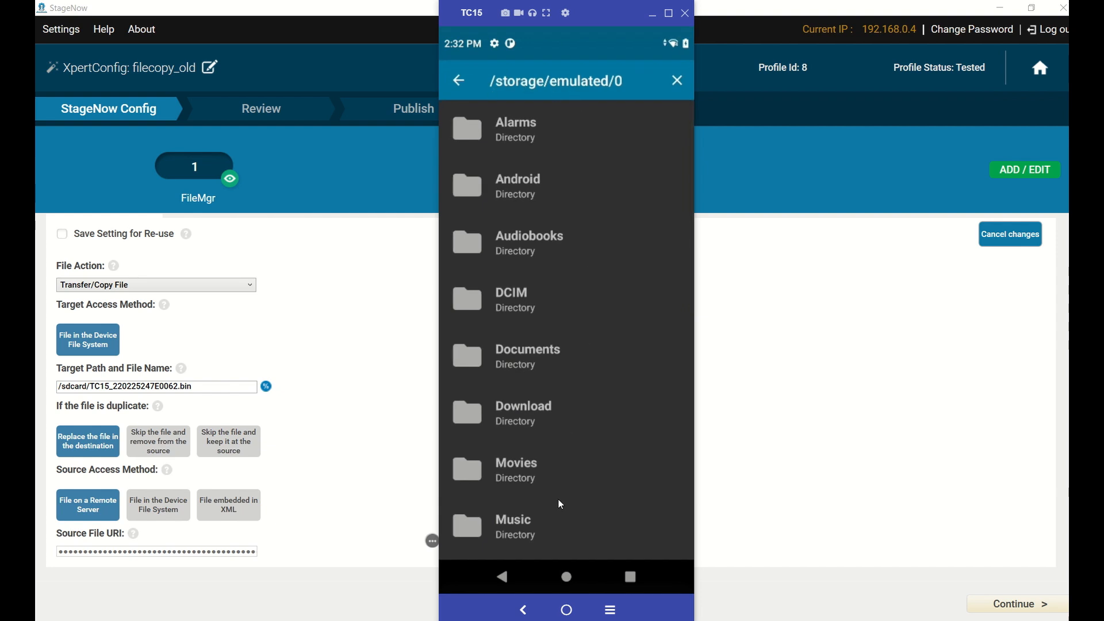
scroll("down", 3)
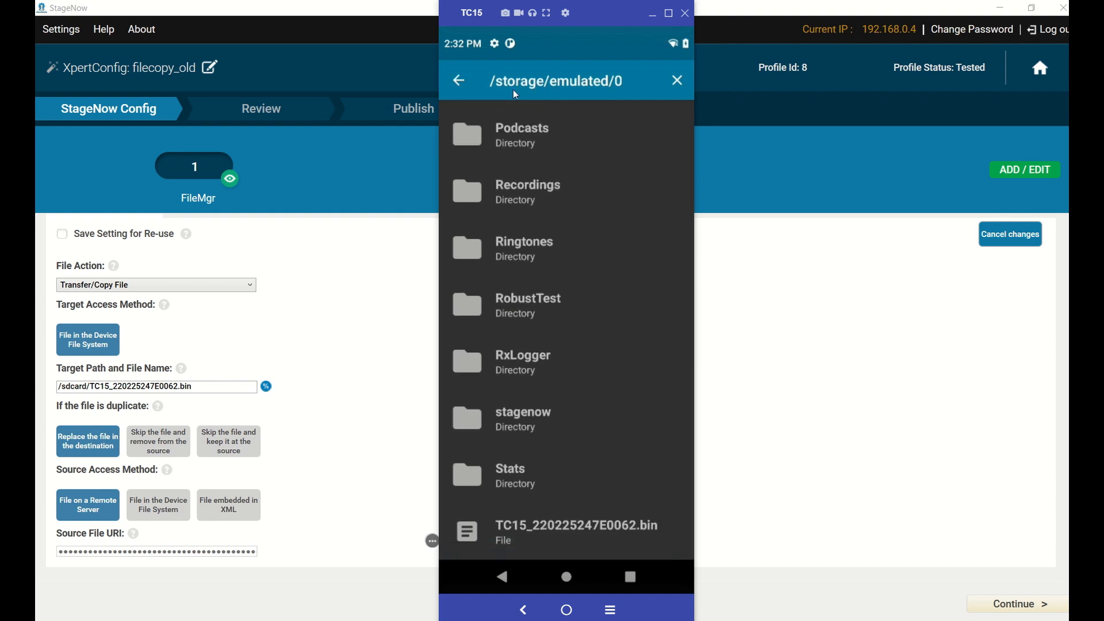
mouse_move(566, 484)
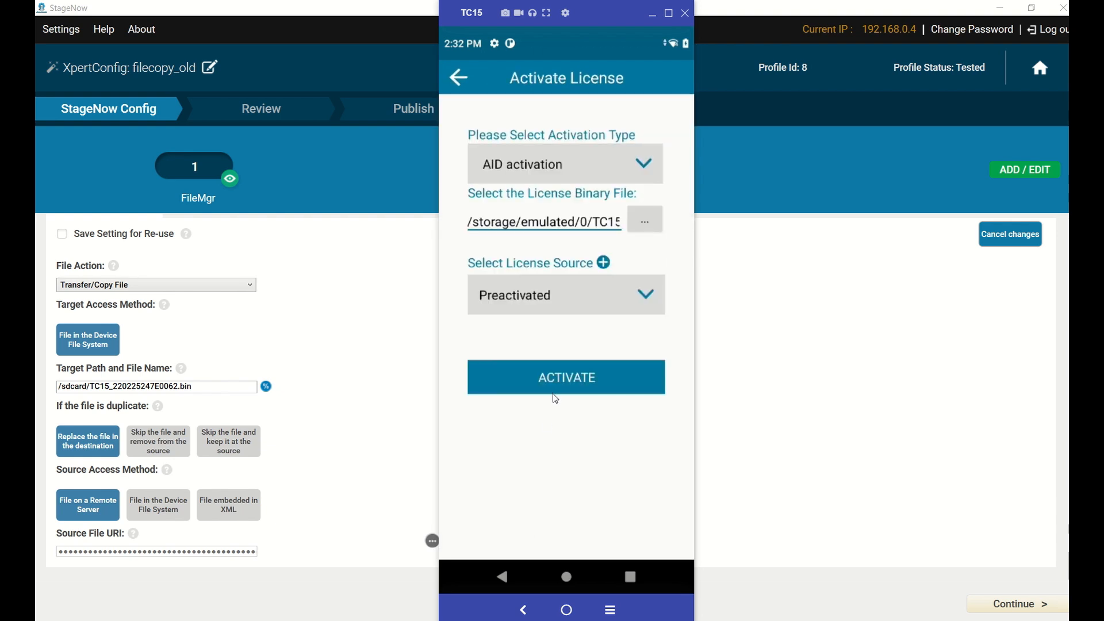
left_click(566, 377)
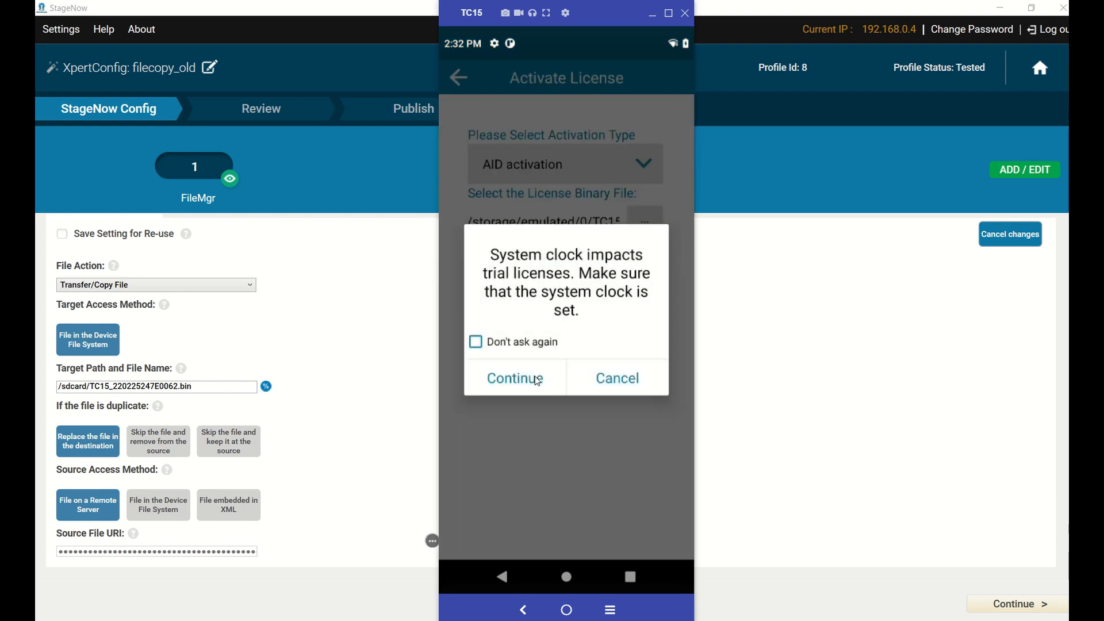
left_click(514, 378)
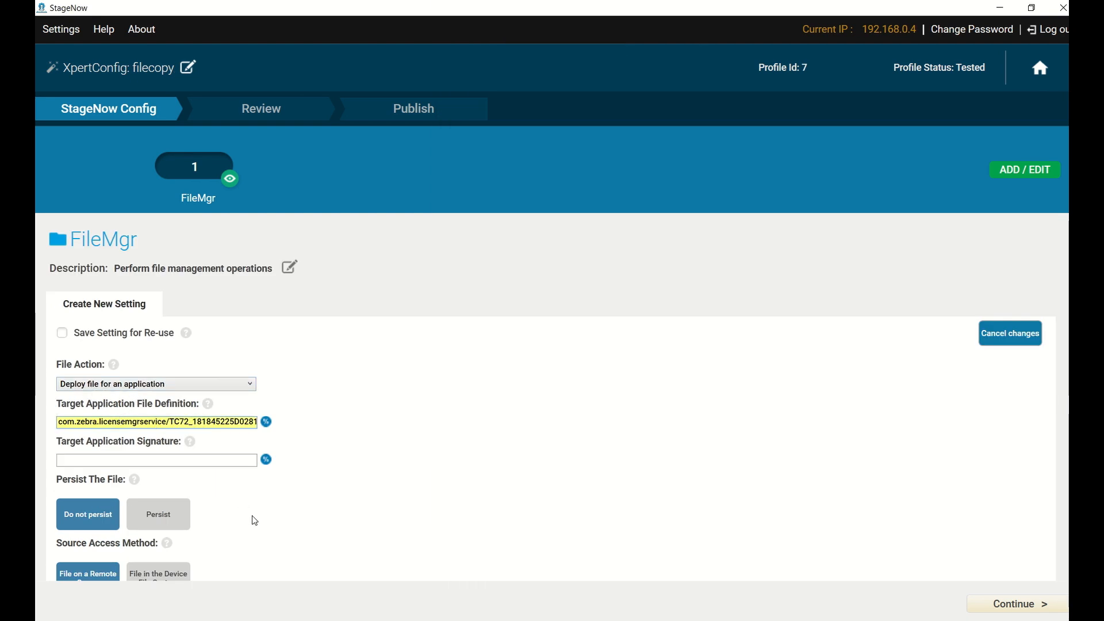
Select TC72_181845225D0281.bin from Built In as the filecopy profile's source file.
left_click(265, 421)
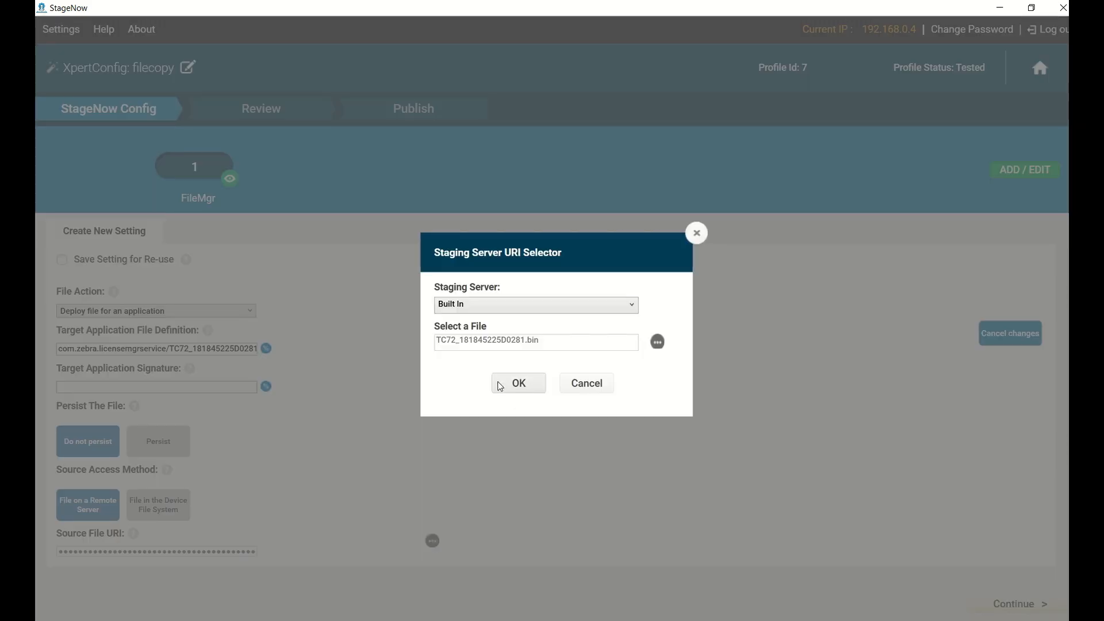
left_click(519, 383)
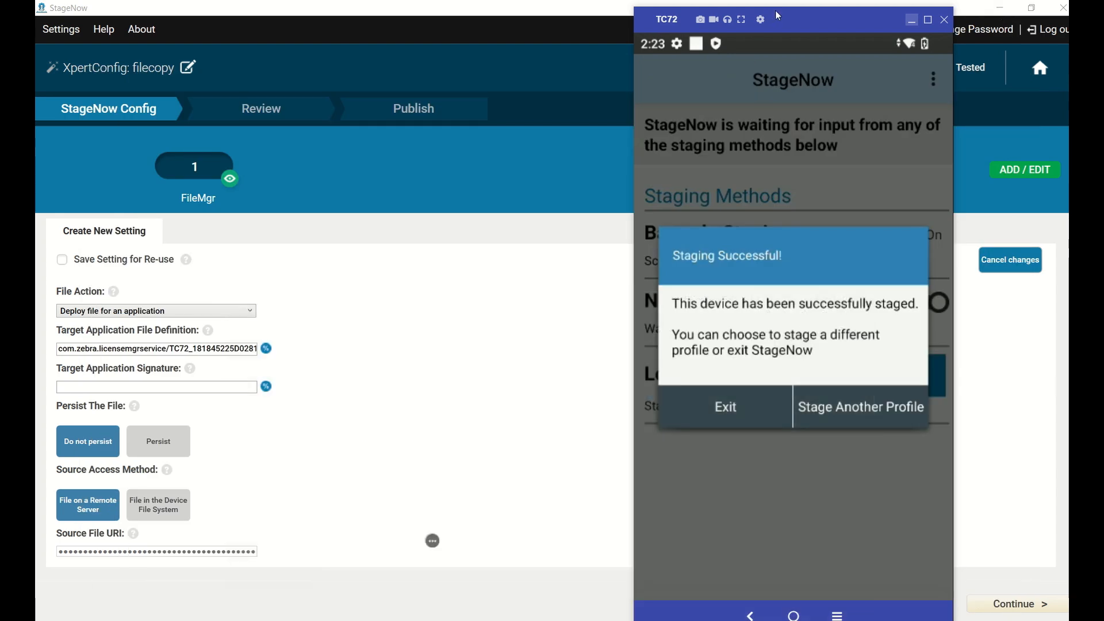
Exit StageNow Client on the TC72 and launch License Manager from zConfigure.
left_click(724, 408)
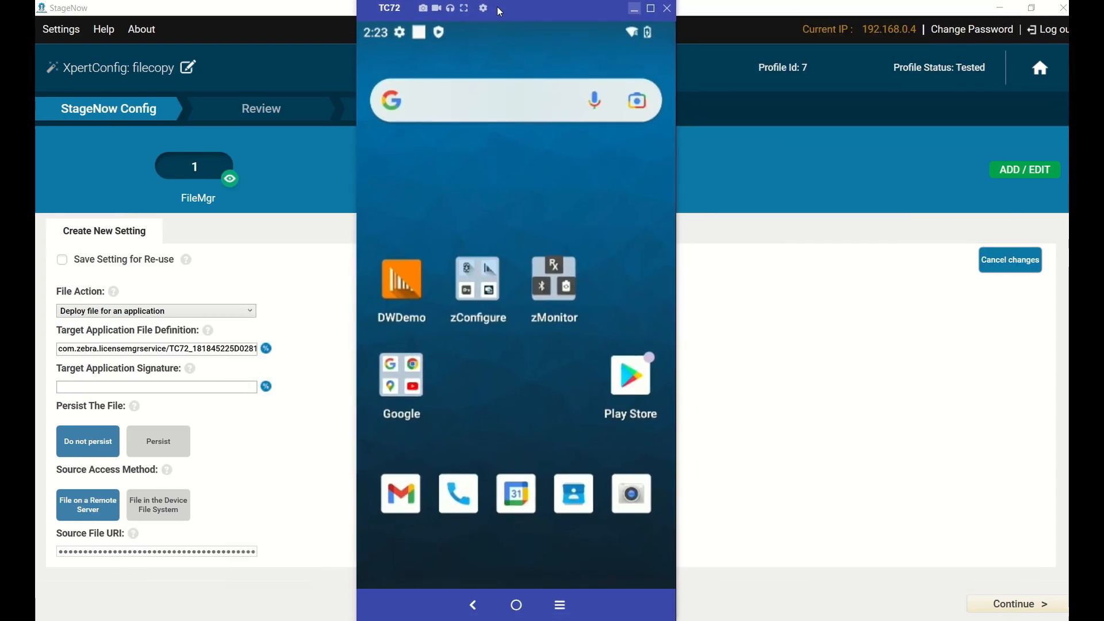
left_click(476, 288)
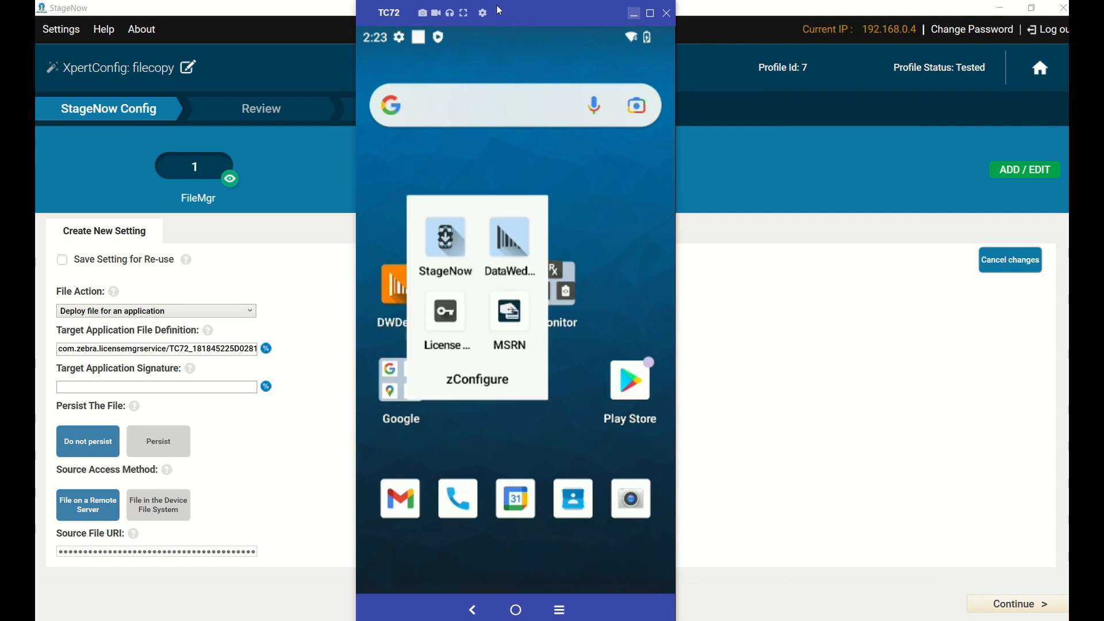
left_click(445, 312)
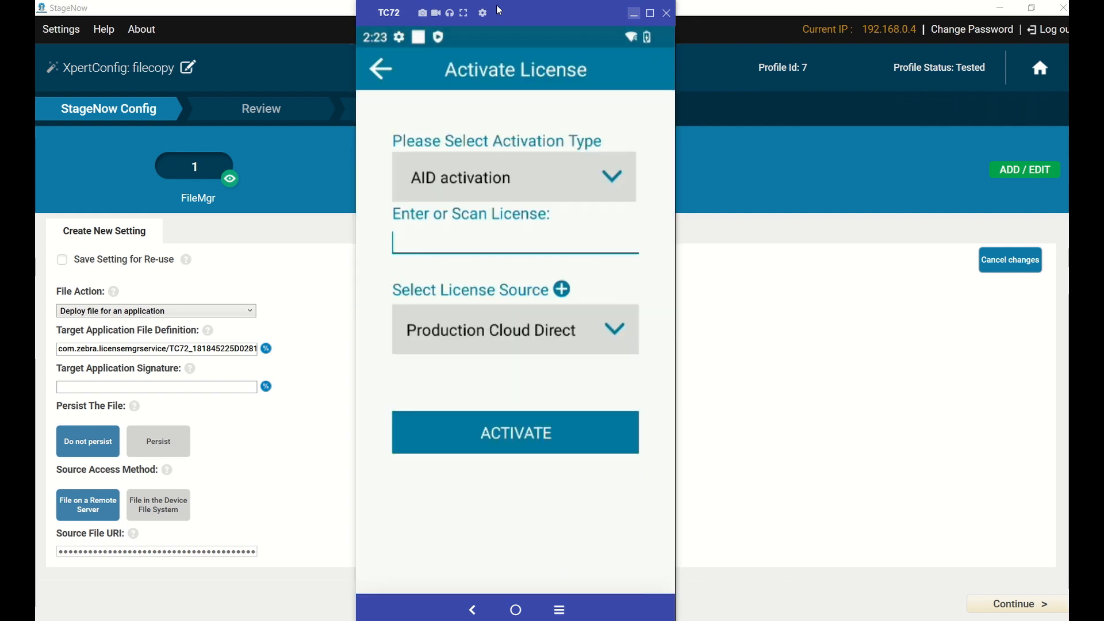
Submit Preactivated (Test Cloud) as source and activate the TC72 license file past the clock warning.
left_click(514, 178)
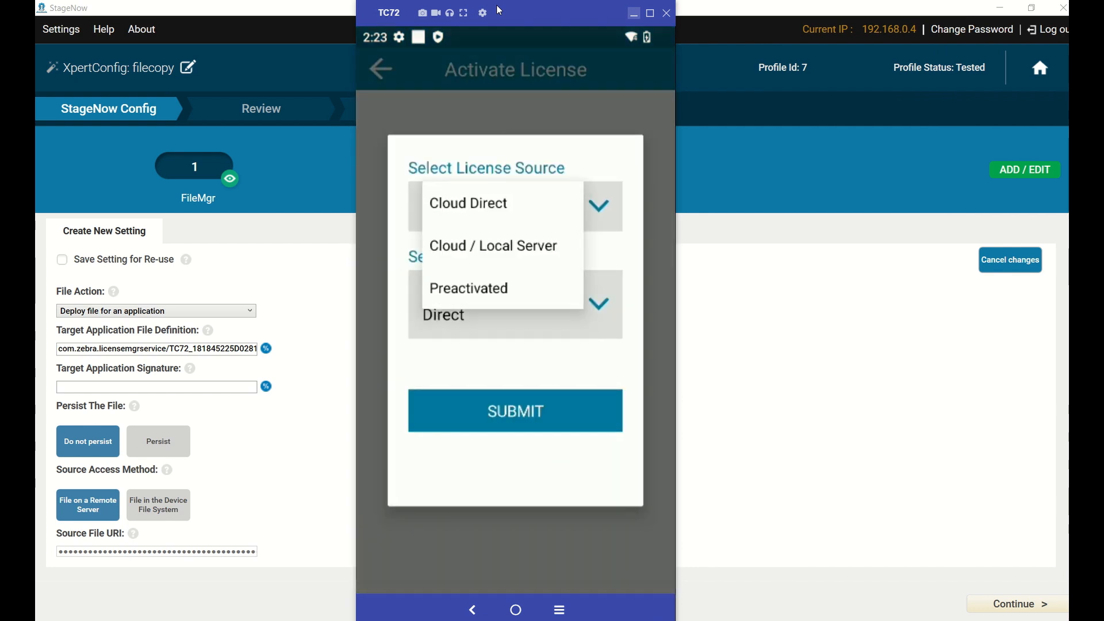
left_click(468, 288)
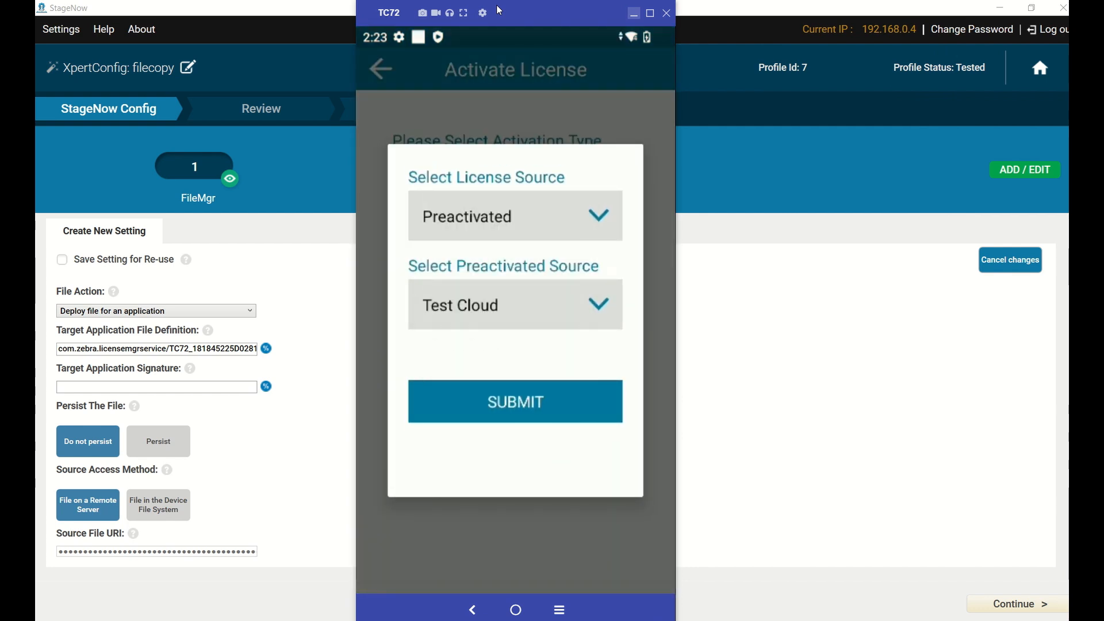
left_click(515, 402)
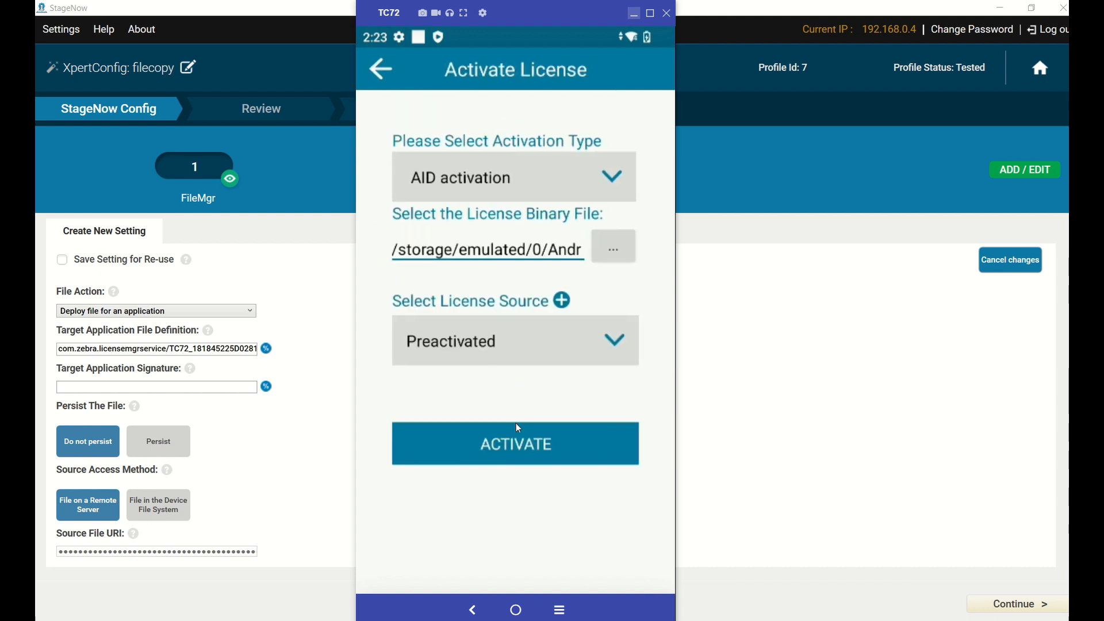
left_click(516, 443)
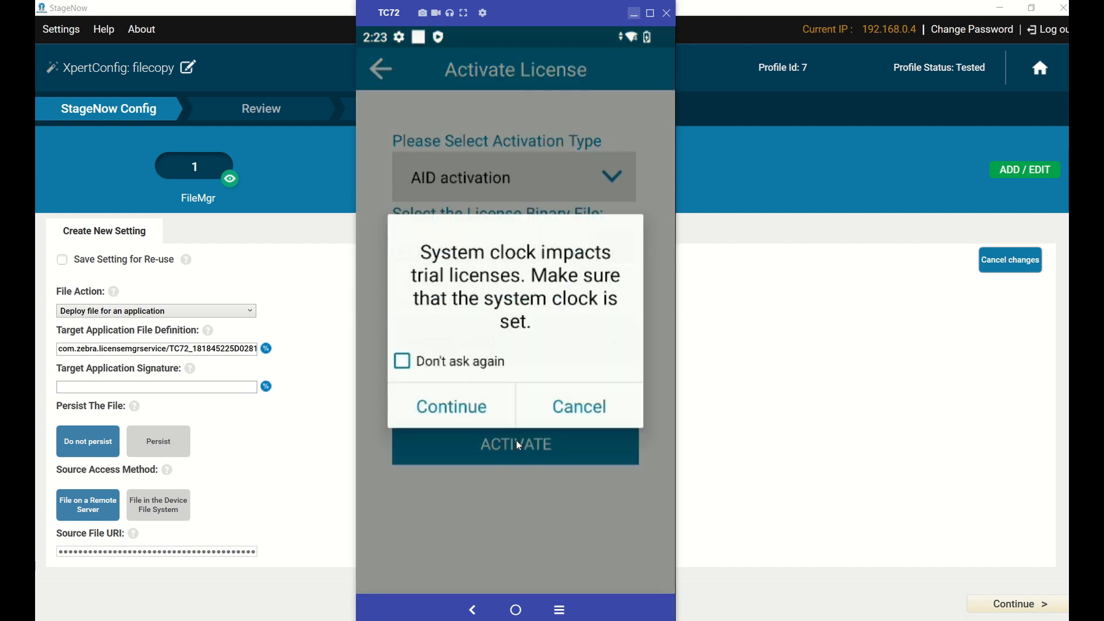
left_click(451, 407)
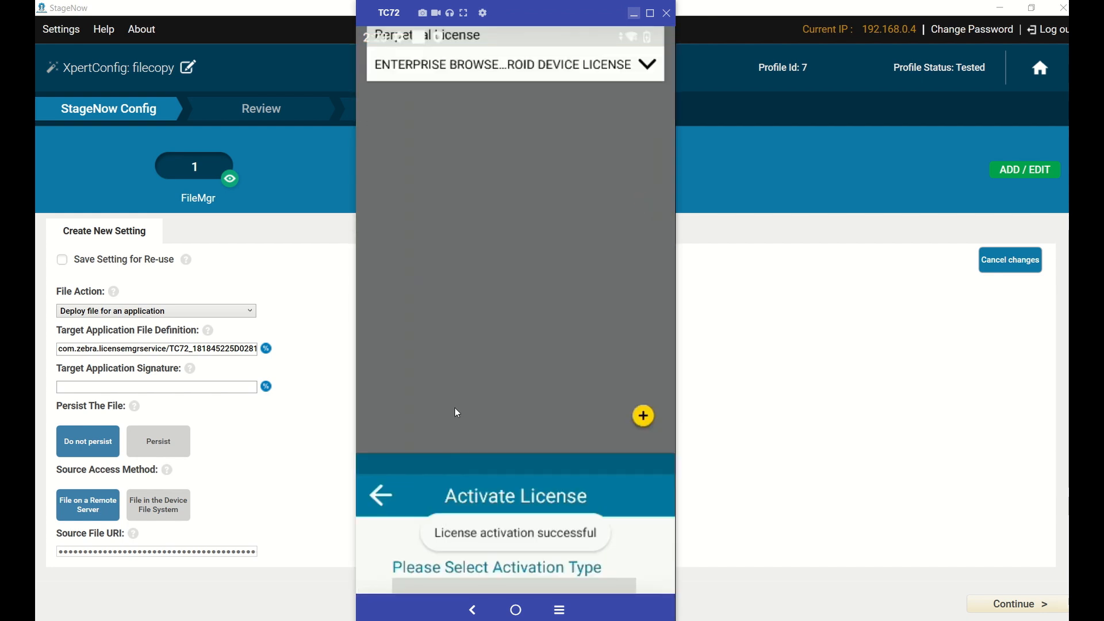